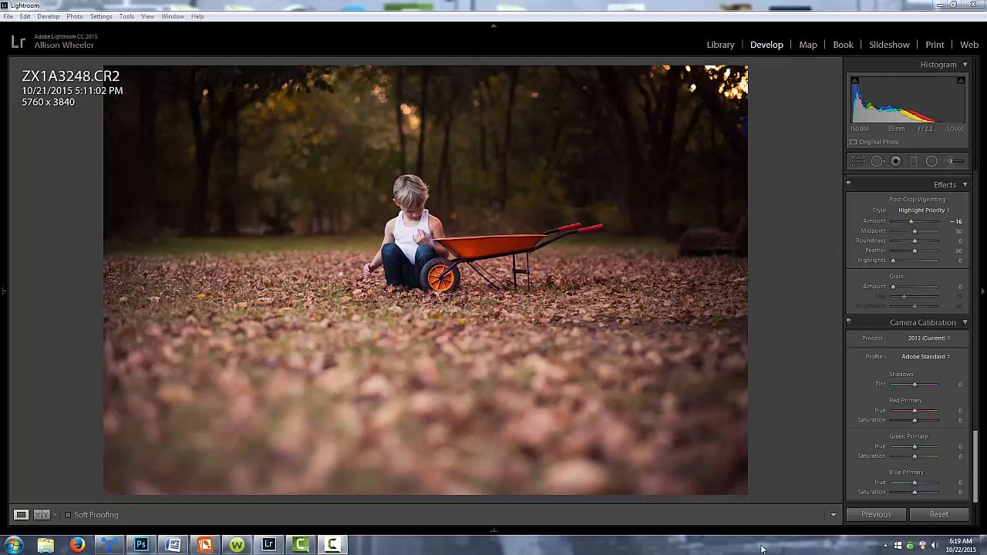
mouse_move(753, 269)
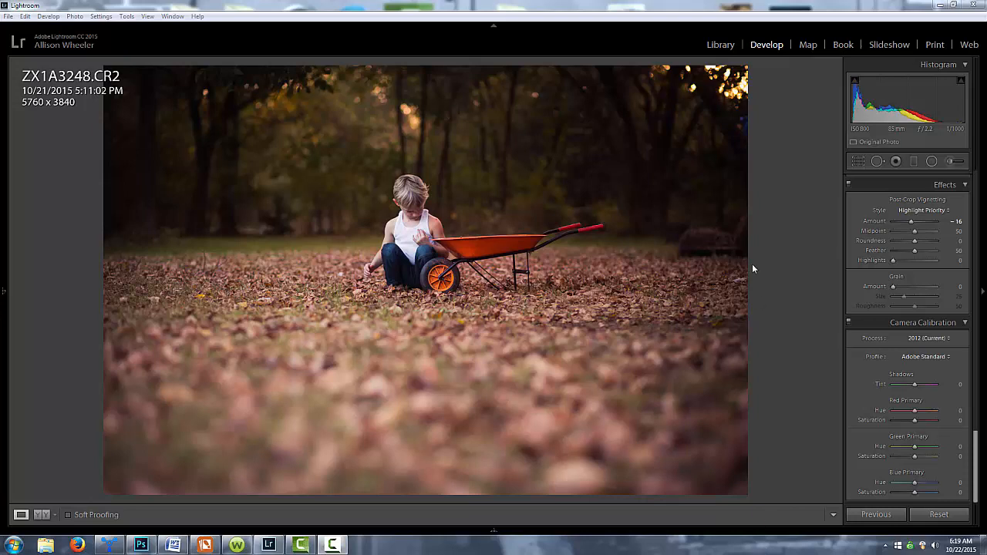
mouse_move(737, 203)
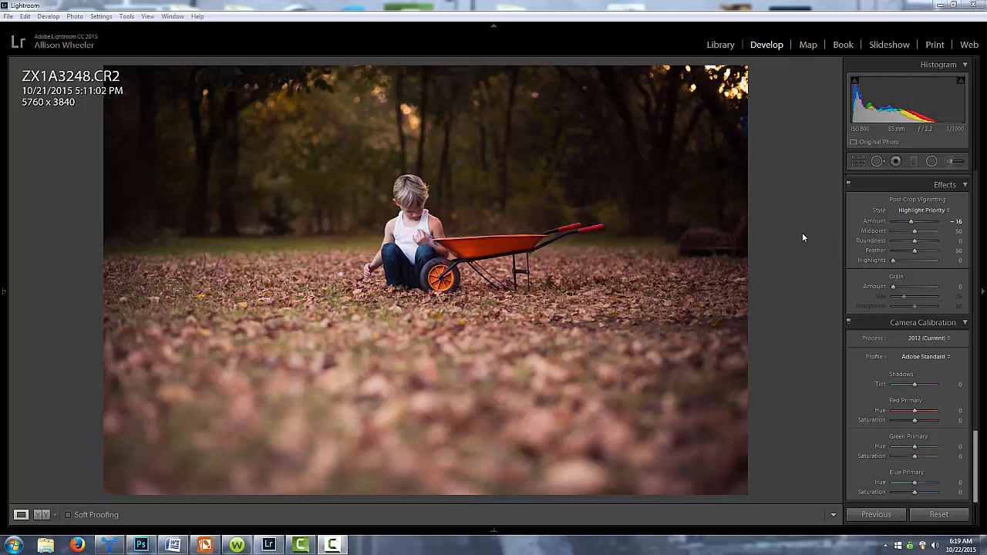
mouse_move(500, 543)
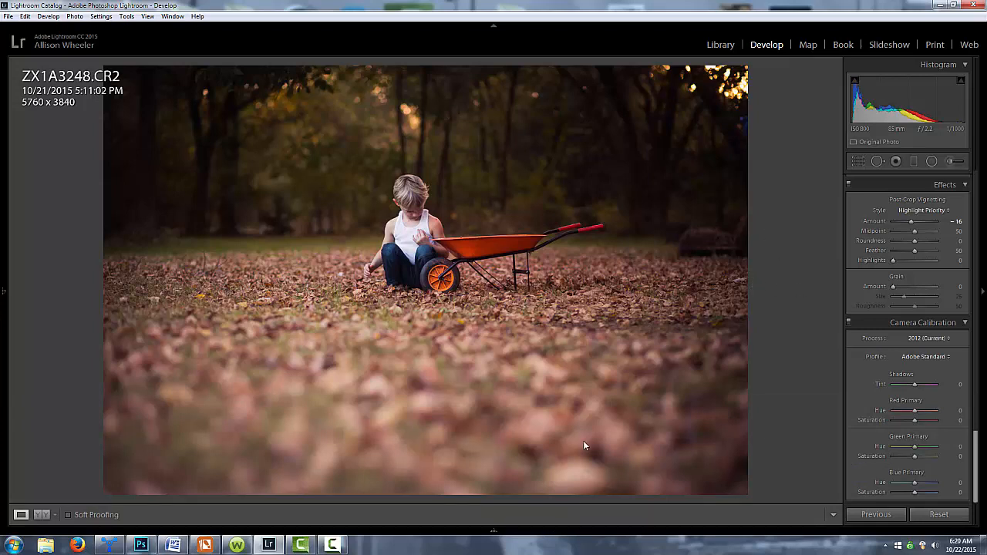
mouse_move(407, 545)
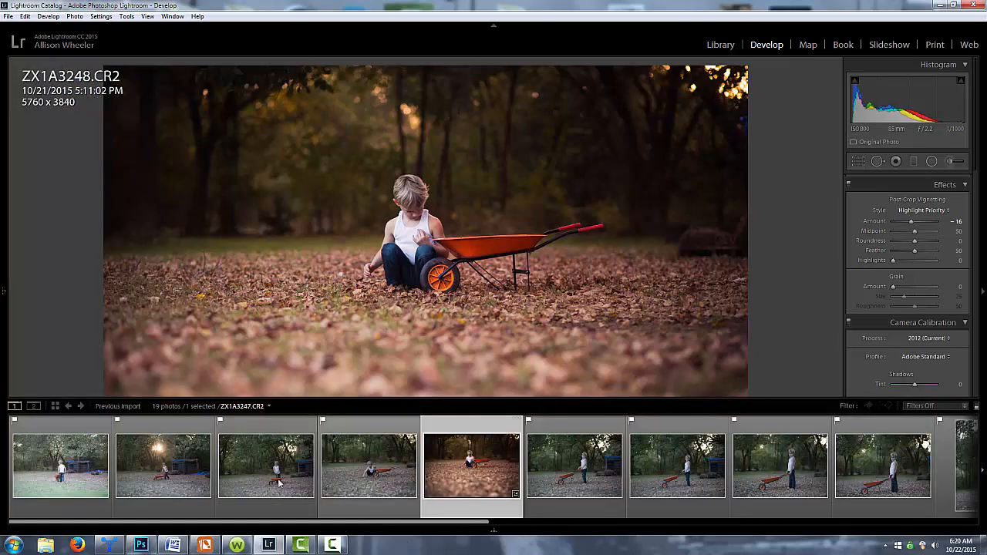
mouse_move(188, 499)
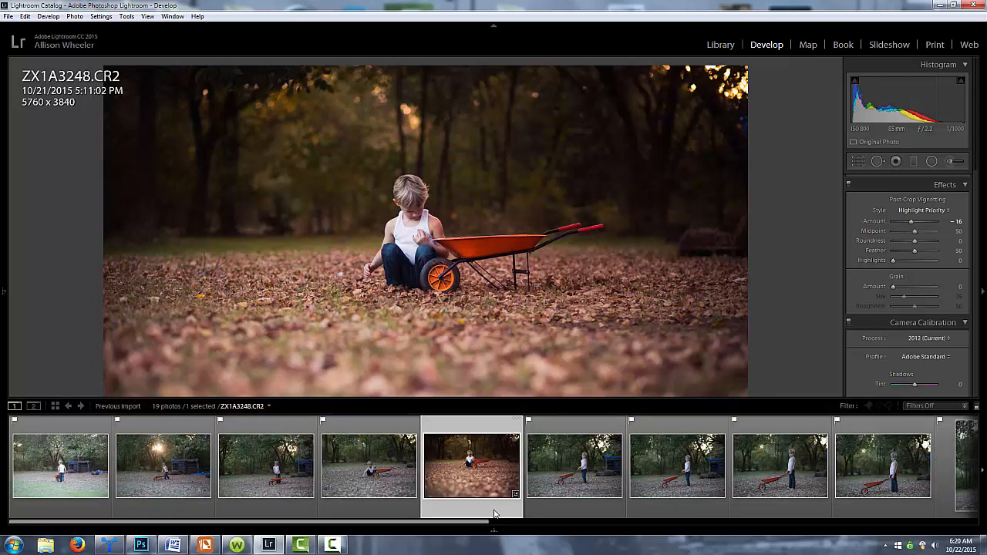
- Select all 11 wheelbarrow photos in the filmstrip together with the edited shot
left_click(265, 463)
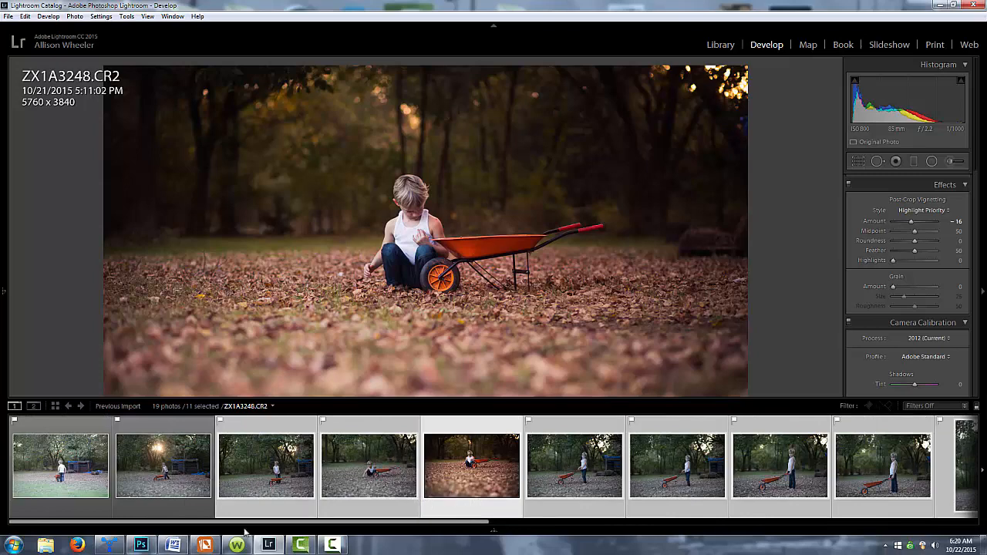
scroll("right", 3)
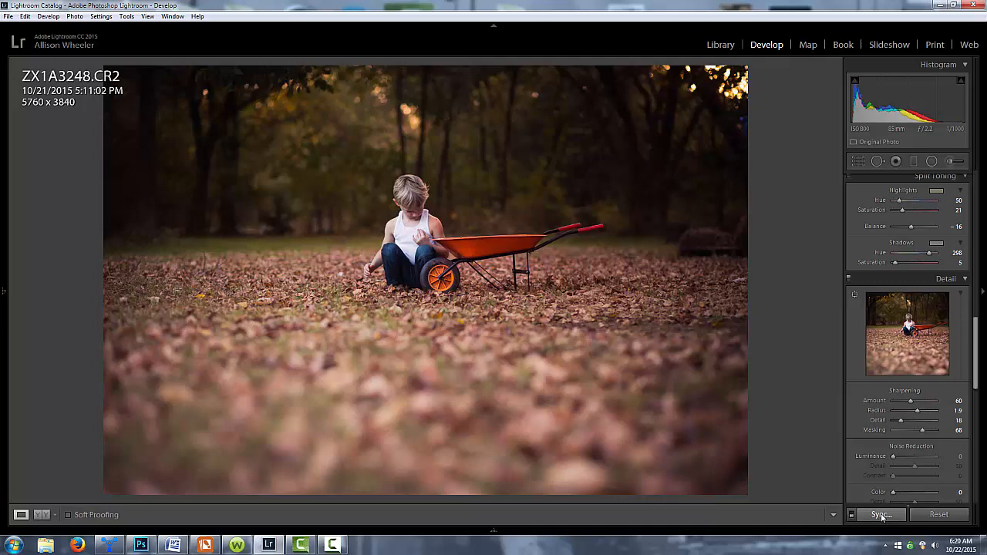
- Synchronize ZX1A3248's settings to the selected photos, leaving brush adjustments out of the sync
left_click(878, 515)
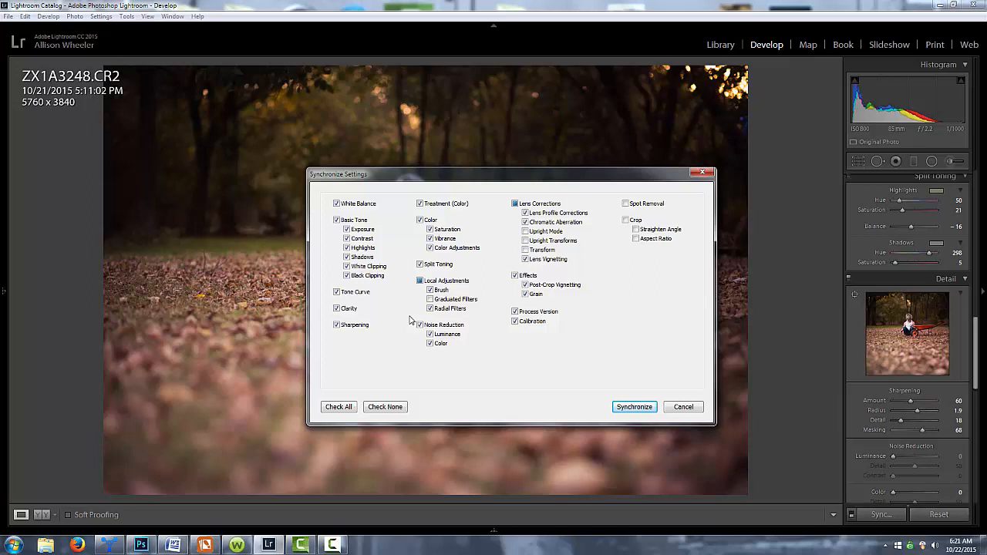
mouse_move(666, 253)
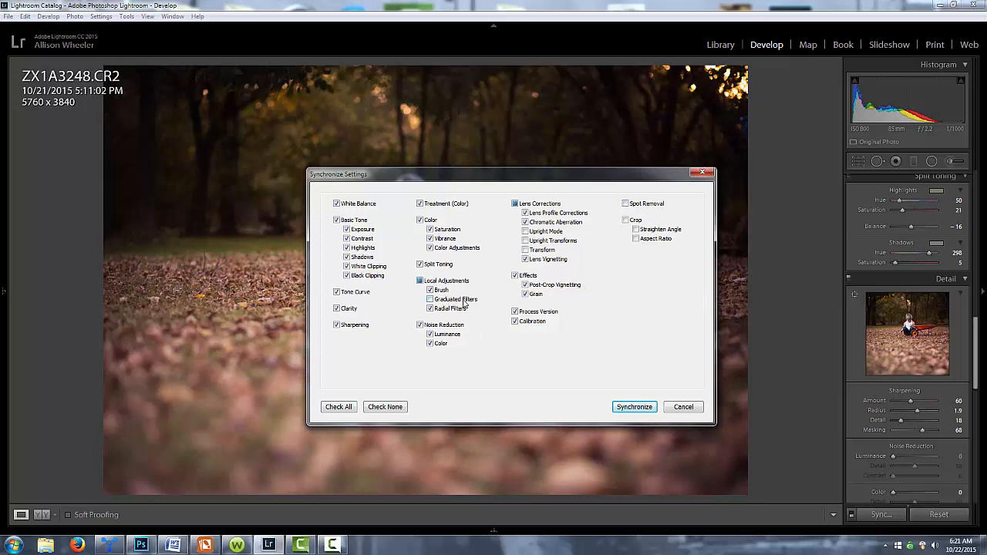
mouse_move(198, 302)
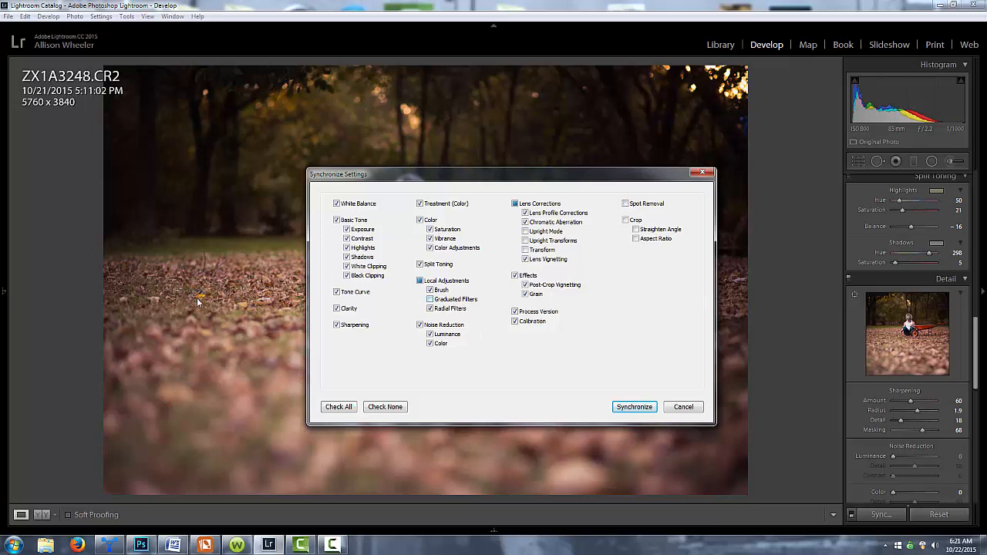
mouse_move(219, 294)
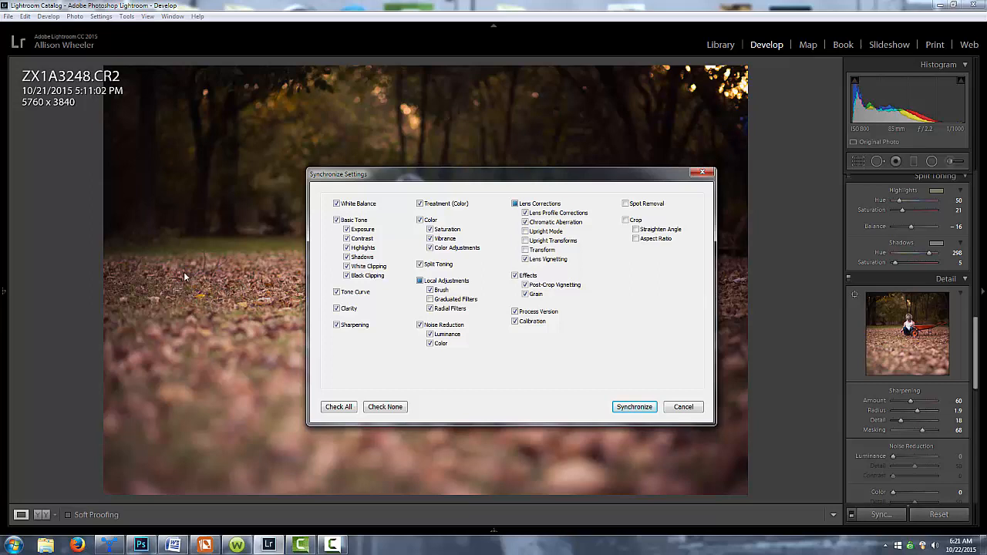
mouse_move(214, 290)
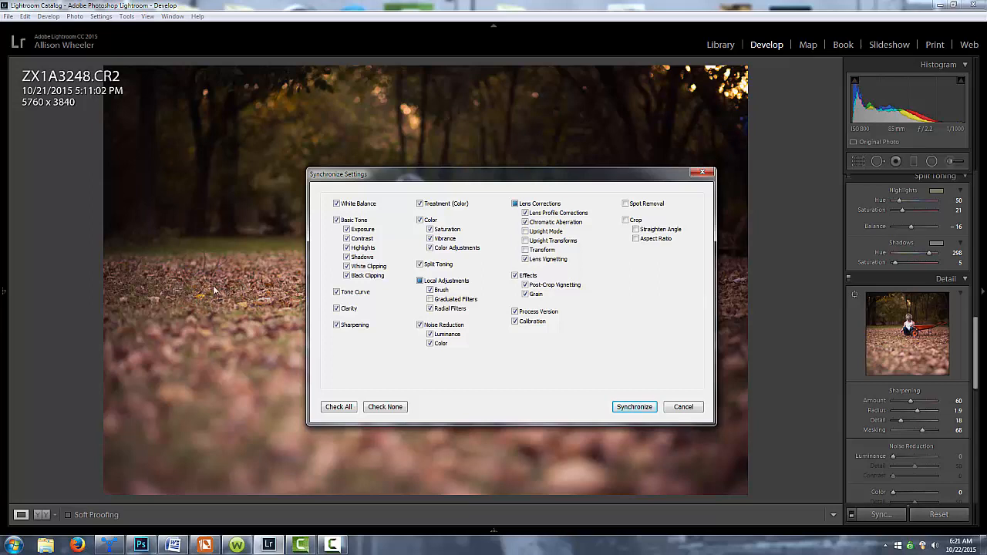
mouse_move(491, 330)
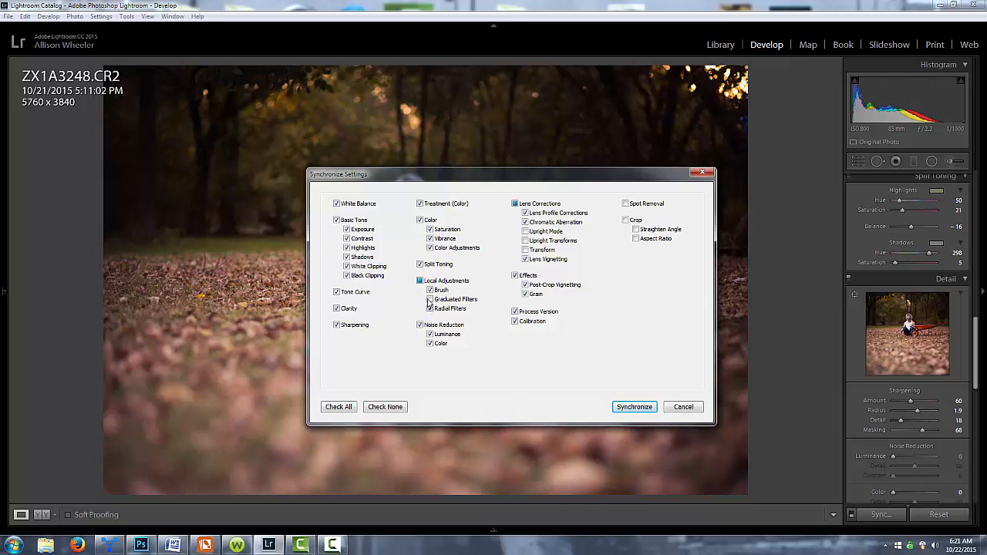
left_click(431, 299)
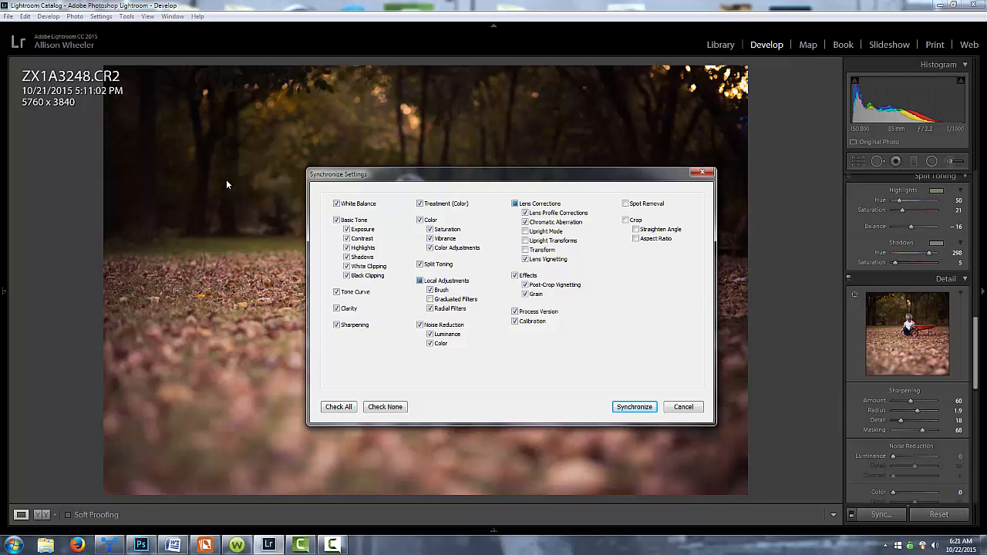
mouse_move(237, 213)
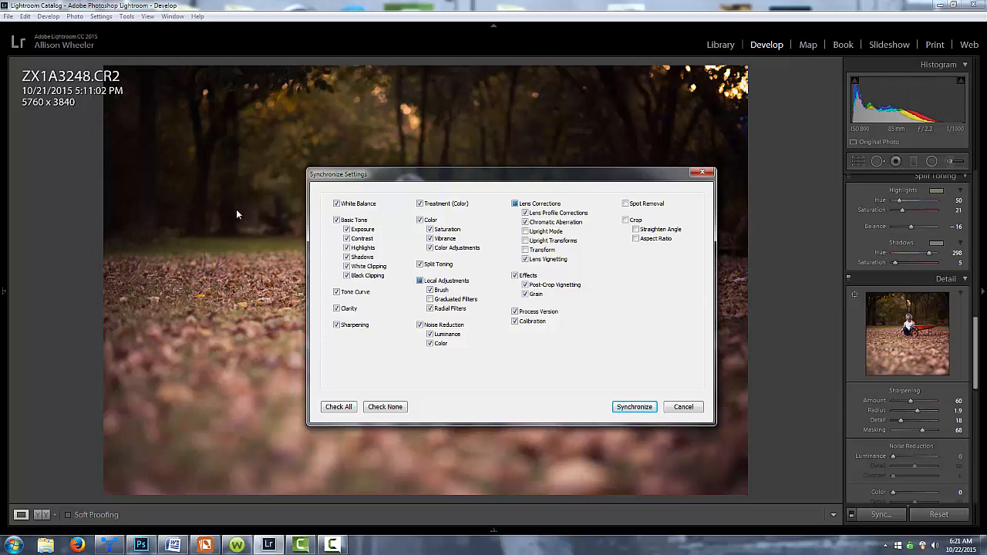
mouse_move(581, 172)
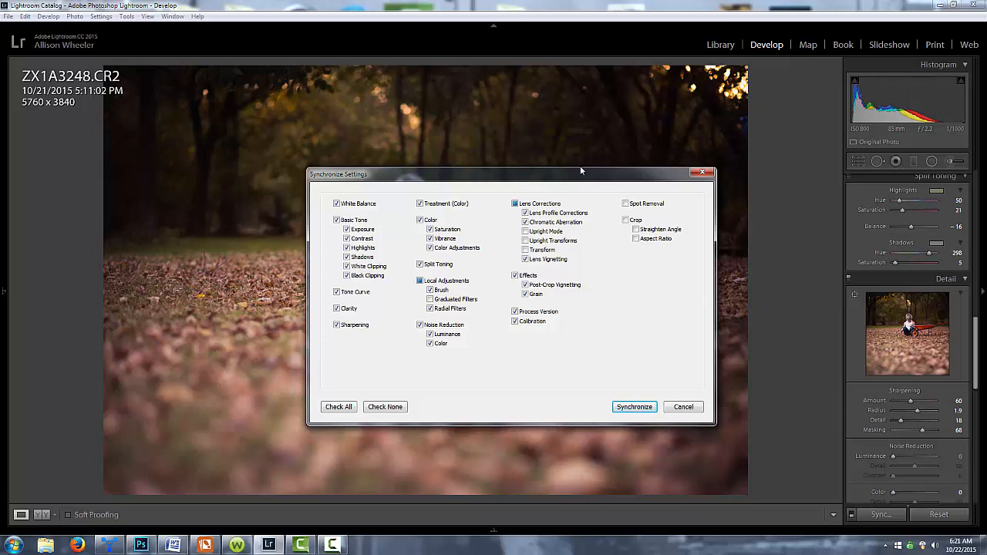
mouse_move(224, 234)
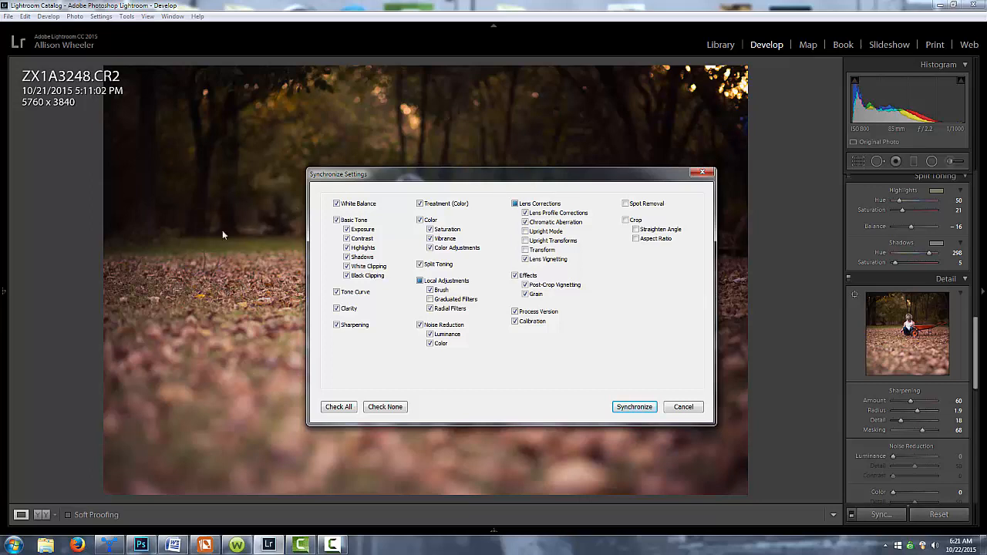
mouse_move(234, 256)
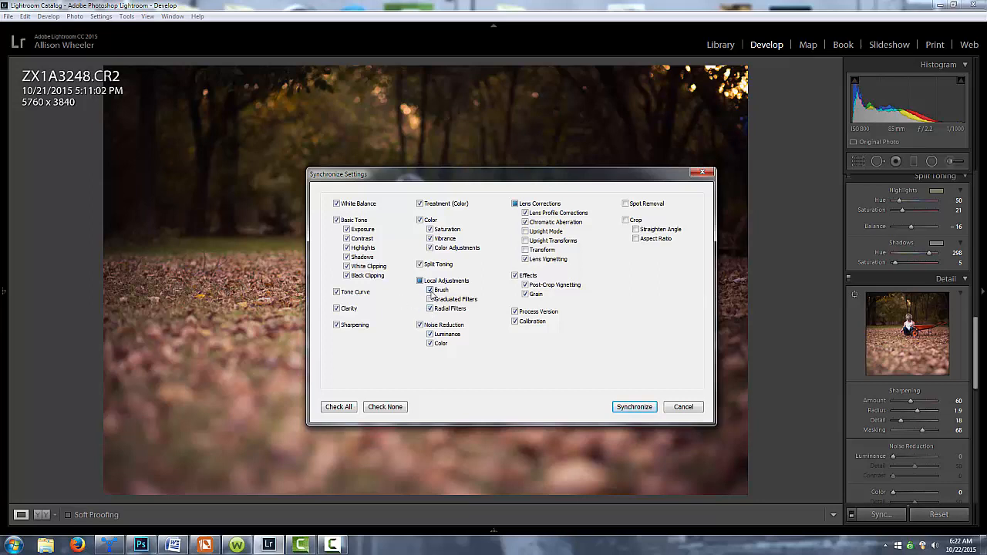
left_click(430, 300)
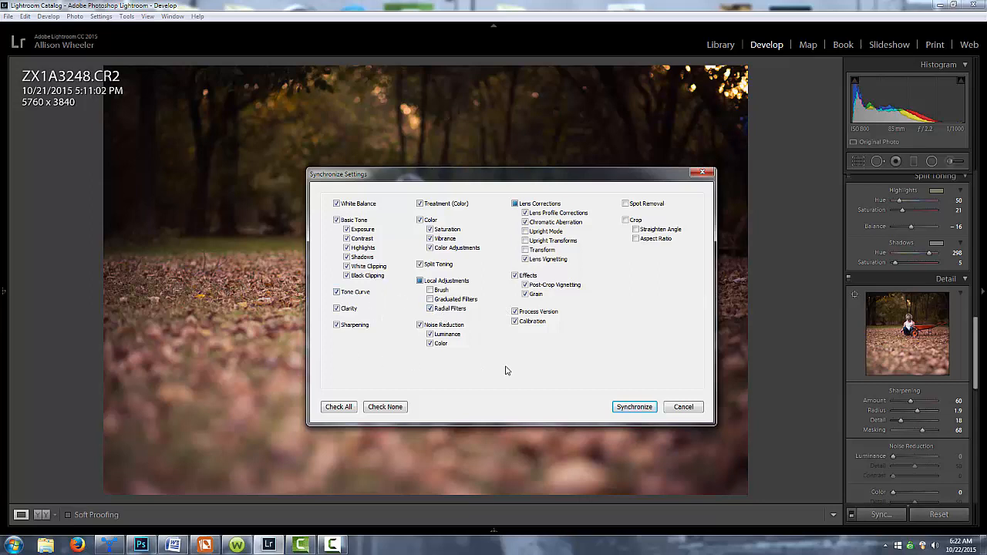
mouse_move(555, 108)
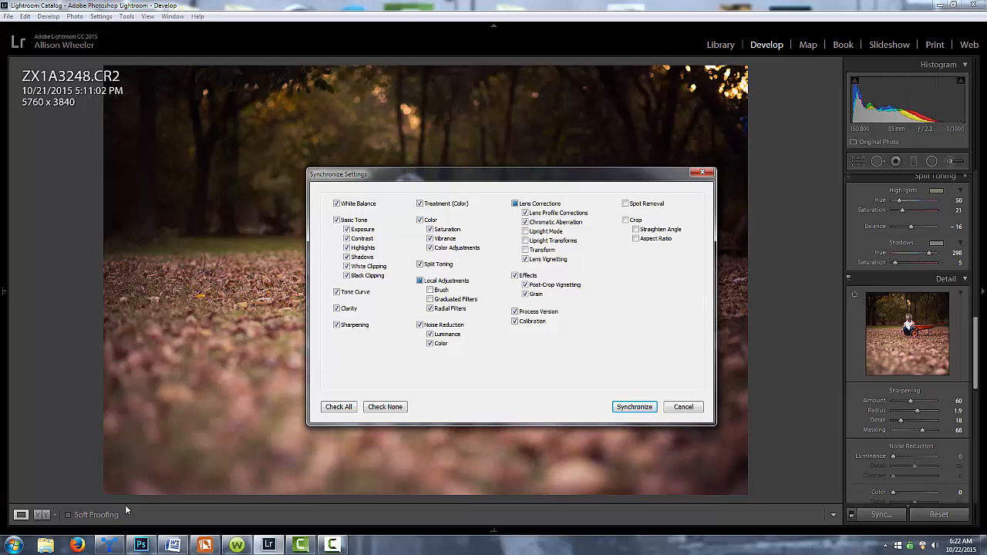
left_click(430, 308)
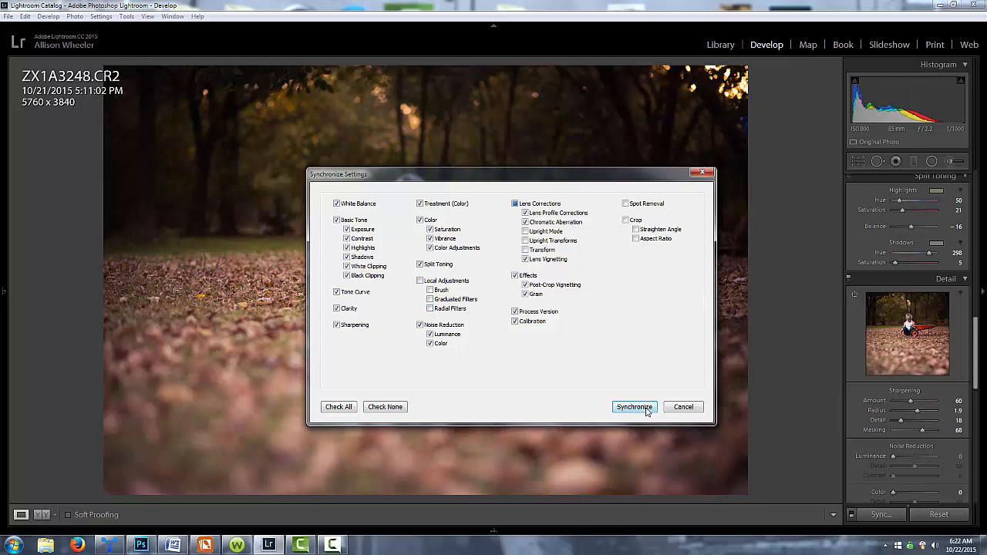
left_click(634, 407)
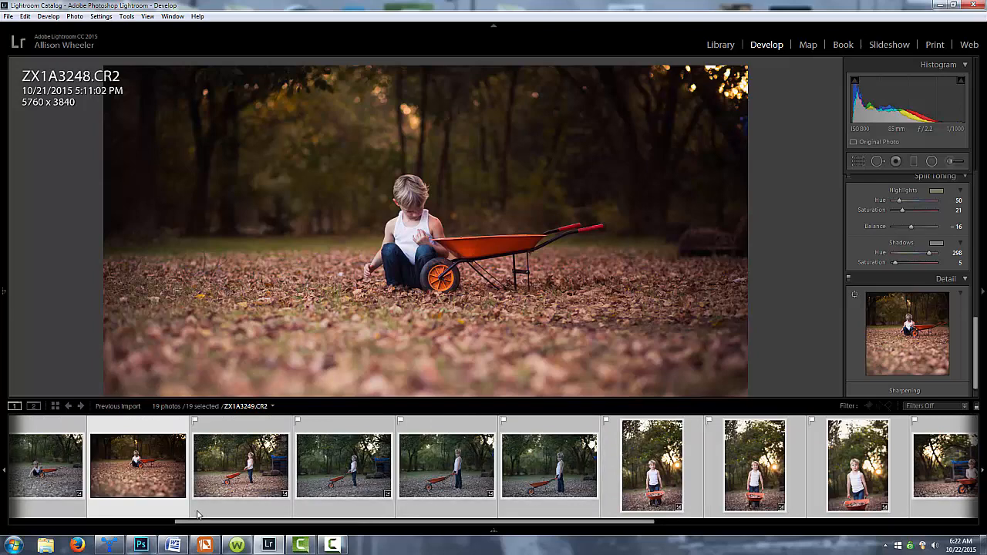
- Check the sync on ZX1A3249 and ZX1A3247, then return to the edited ZX1A3248
scroll("right", 3)
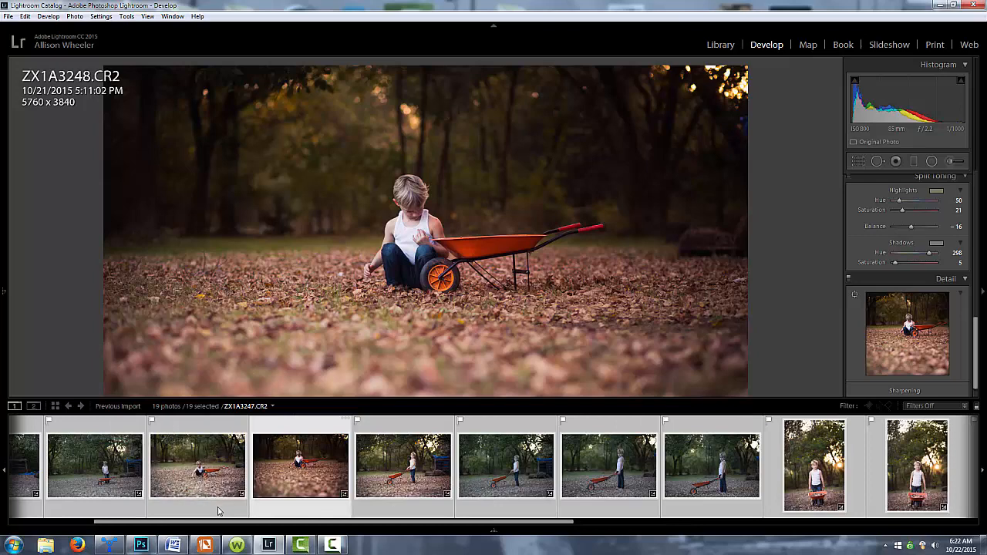
left_click(402, 466)
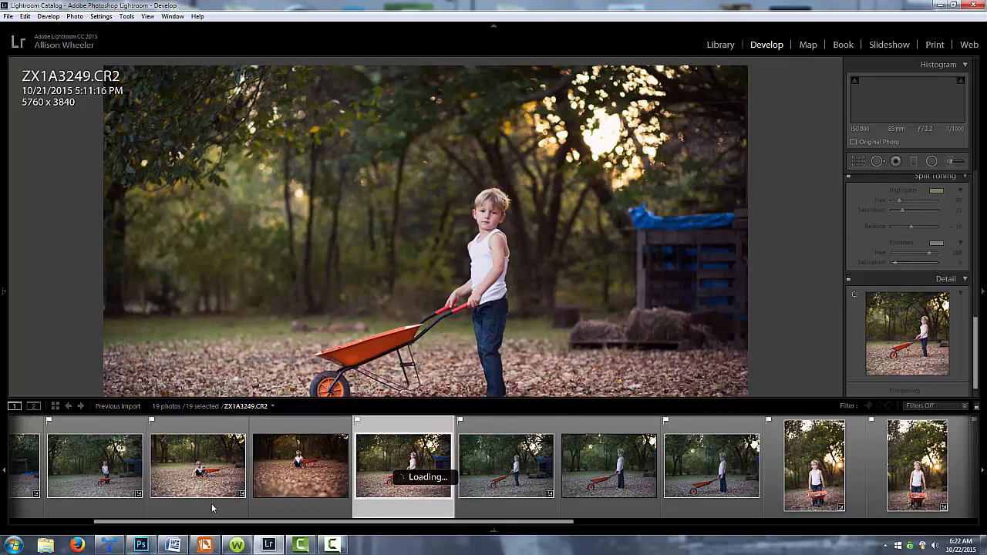
left_click(197, 466)
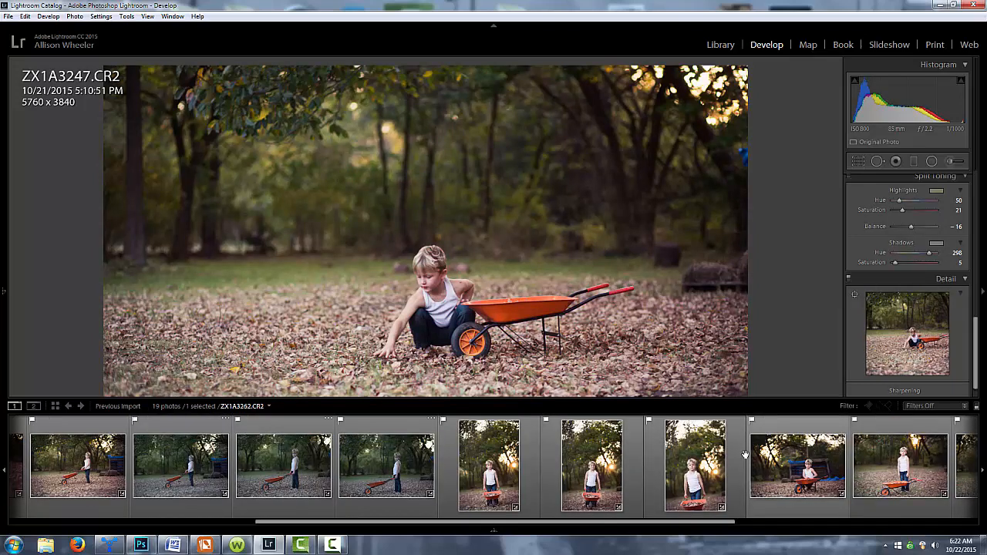
left_click(78, 466)
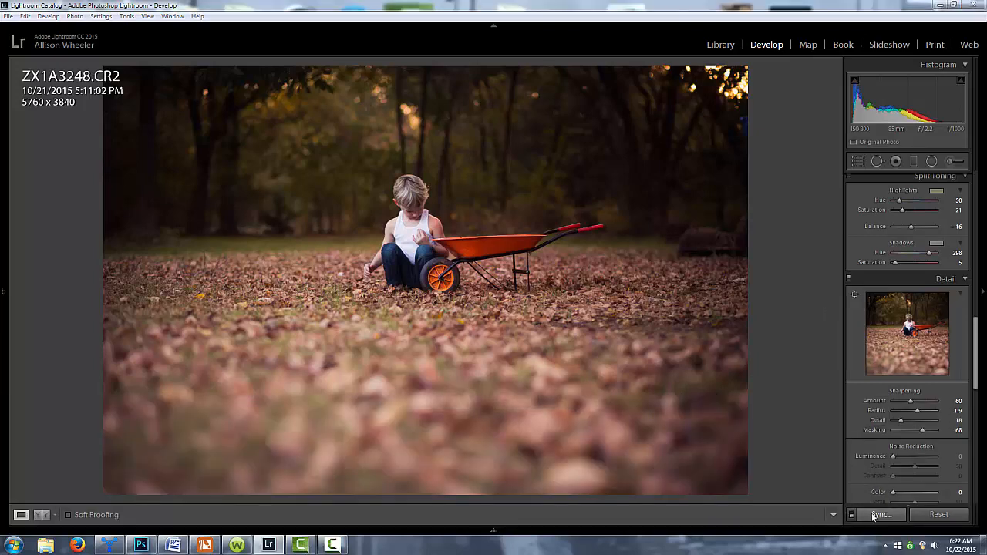
- Synchronize again with Local Adjustments included, then view the result on ZX1A3249
left_click(879, 515)
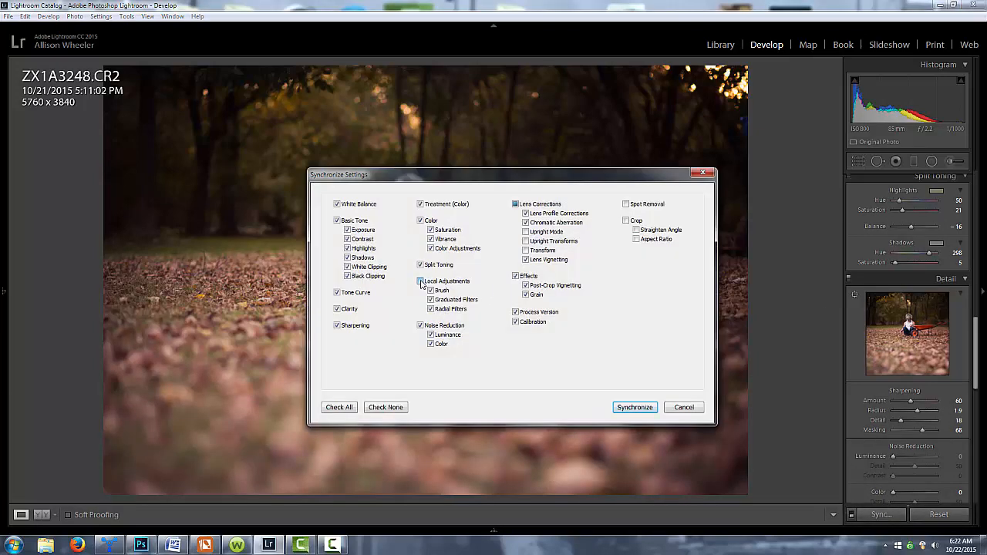
left_click(419, 281)
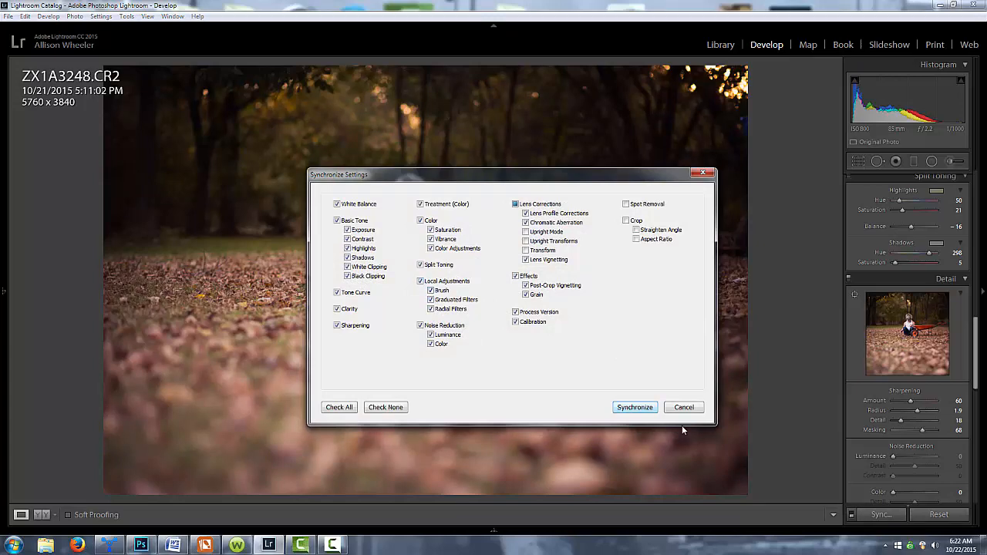
left_click(635, 407)
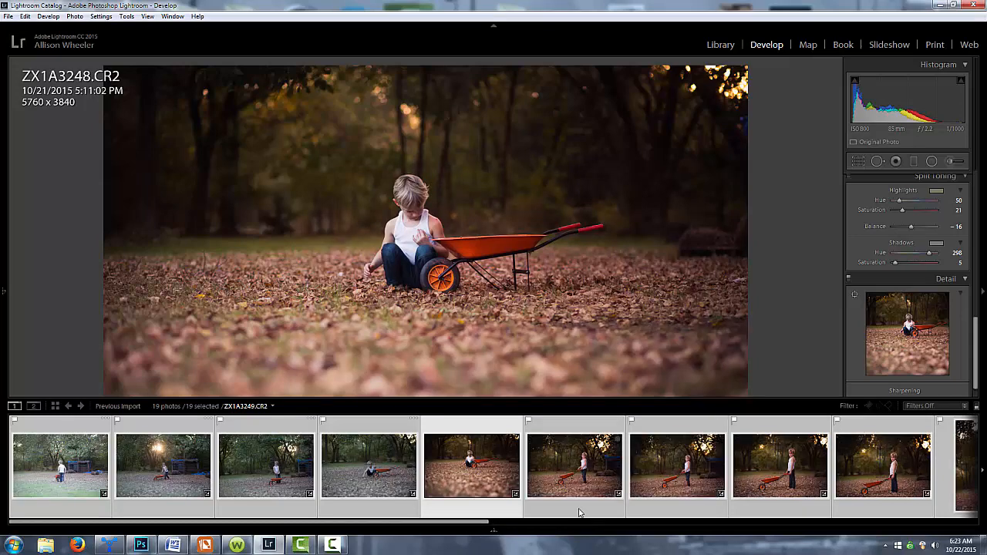
left_click(573, 463)
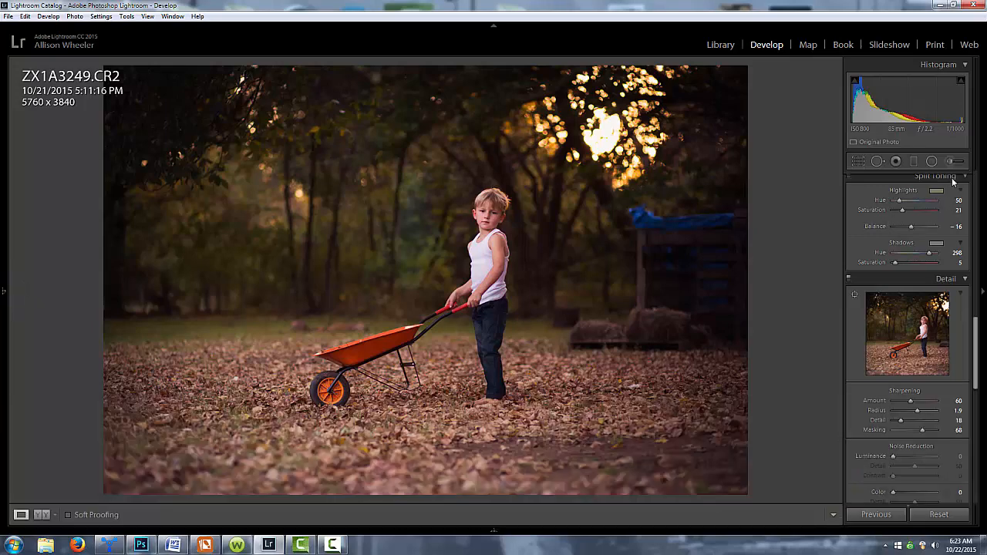
- With the Radial Filter tool, drag ZX1A3249's filter ellipse onto the boy
left_click(931, 162)
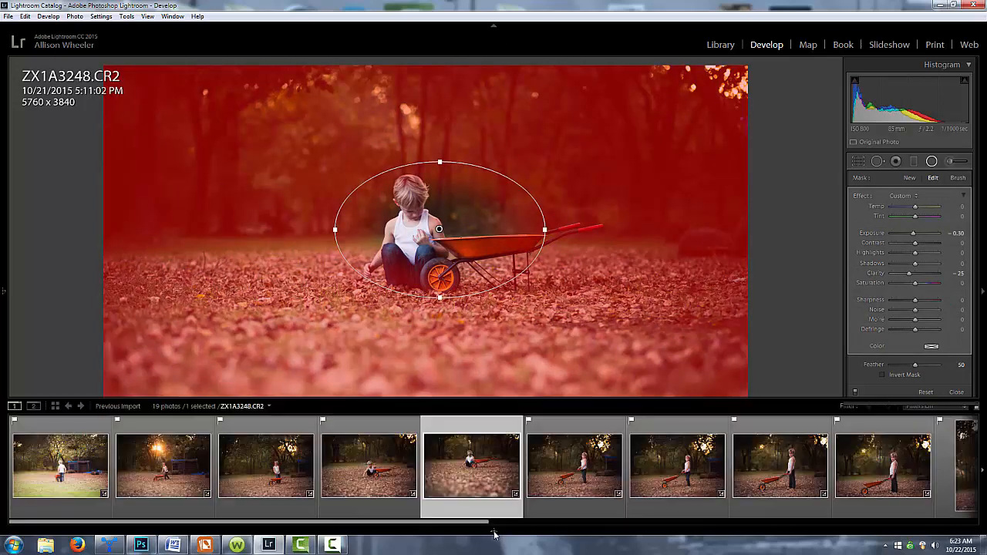
left_click(573, 465)
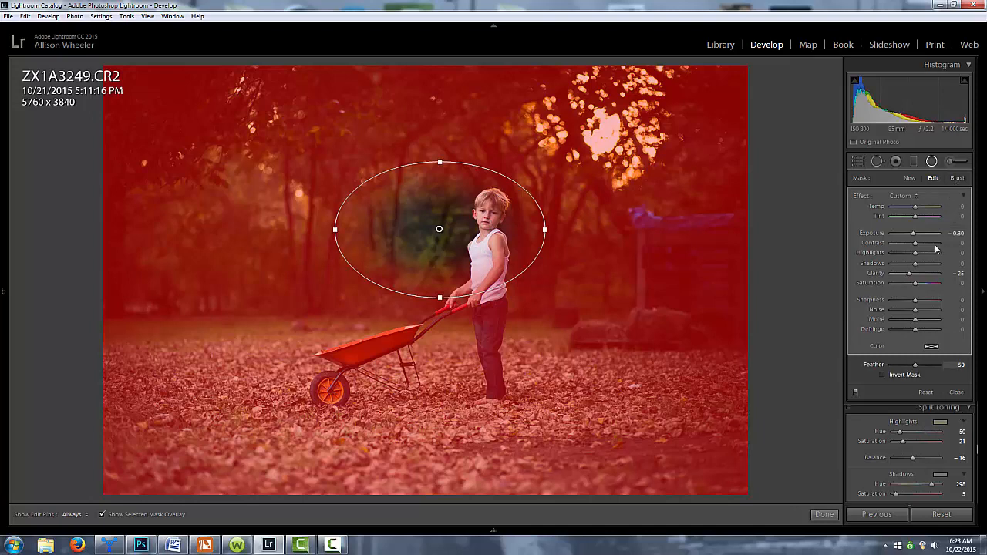
mouse_move(552, 274)
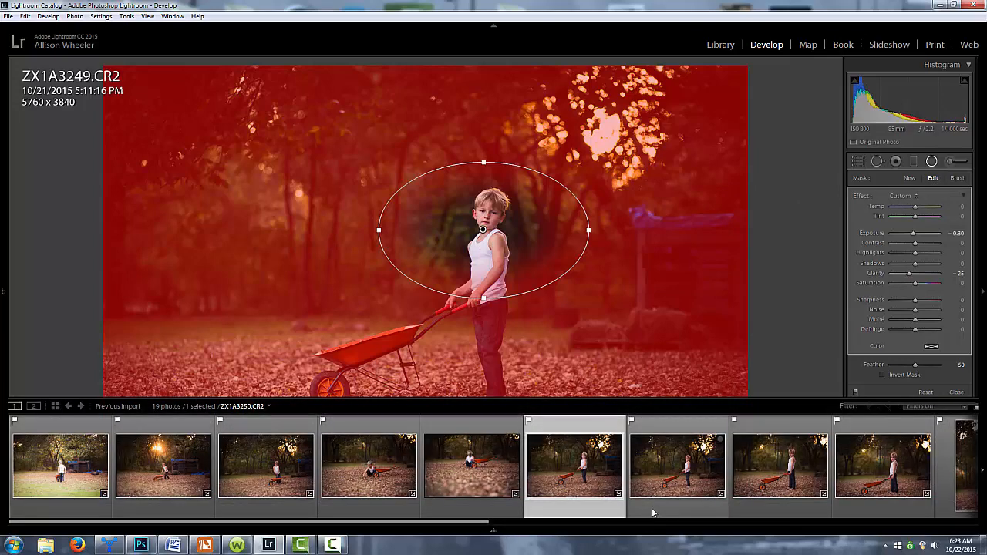
mouse_move(646, 501)
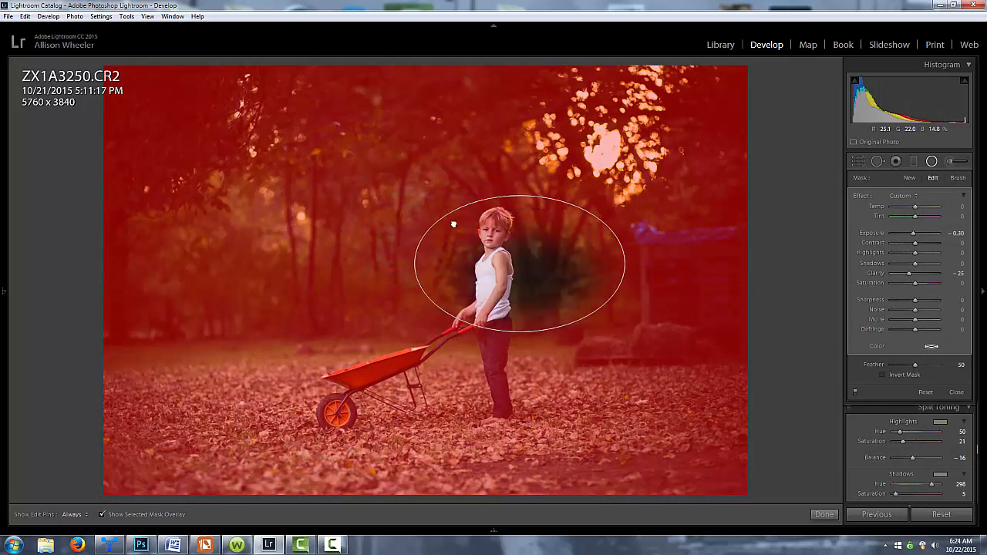
left_click_drag(453, 223, 481, 247)
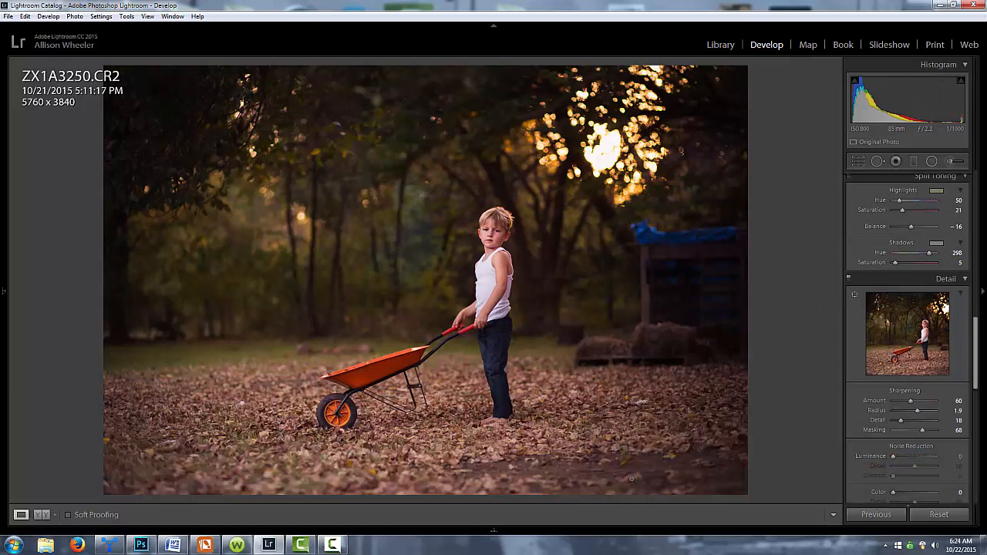
- From ZX1A3248, synchronize its settings to the newly selected wheelbarrow photos
left_click(494, 527)
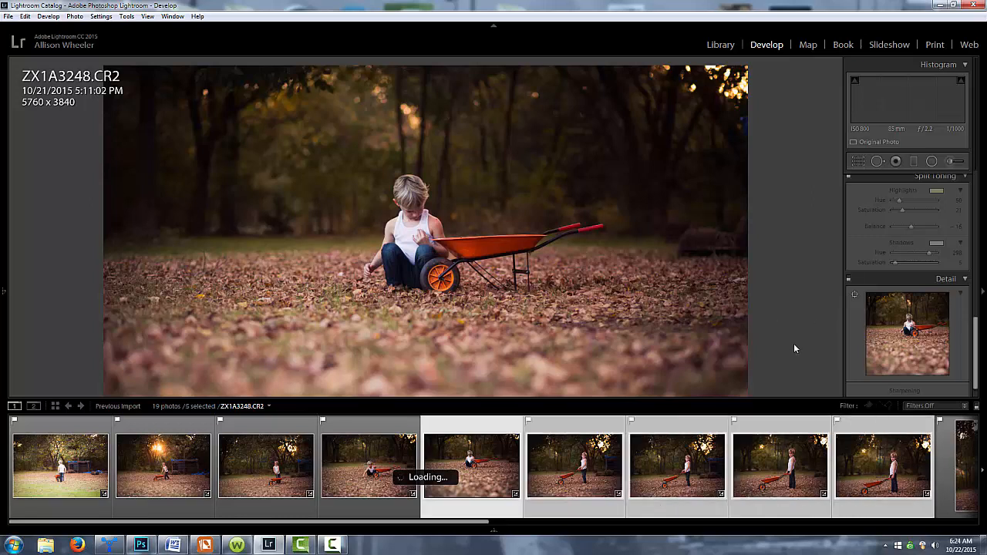
mouse_move(800, 349)
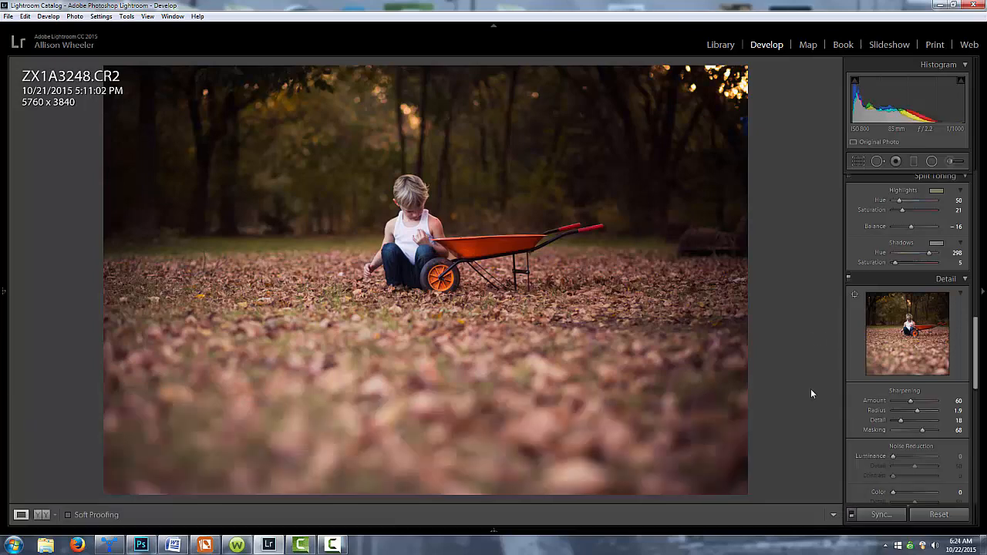
left_click(878, 515)
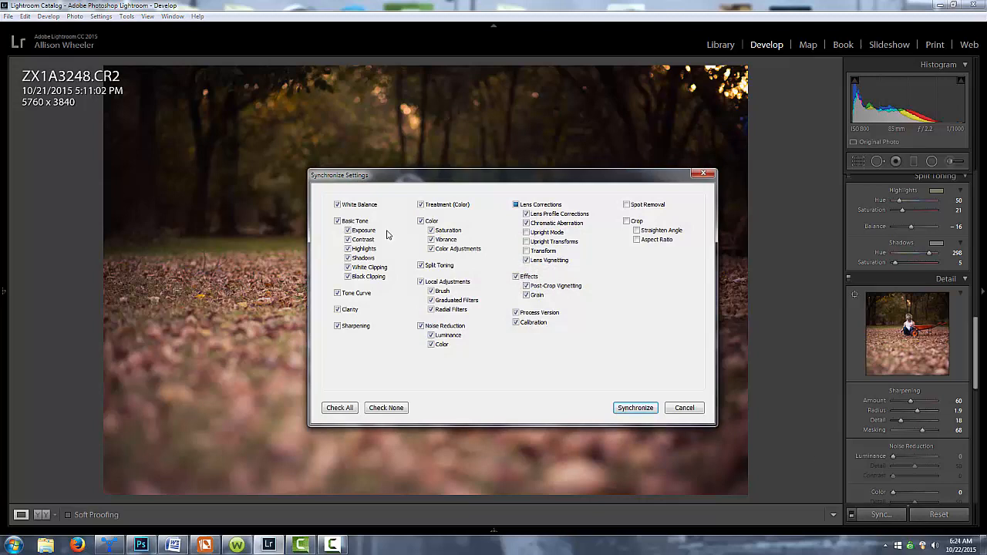
mouse_move(635, 407)
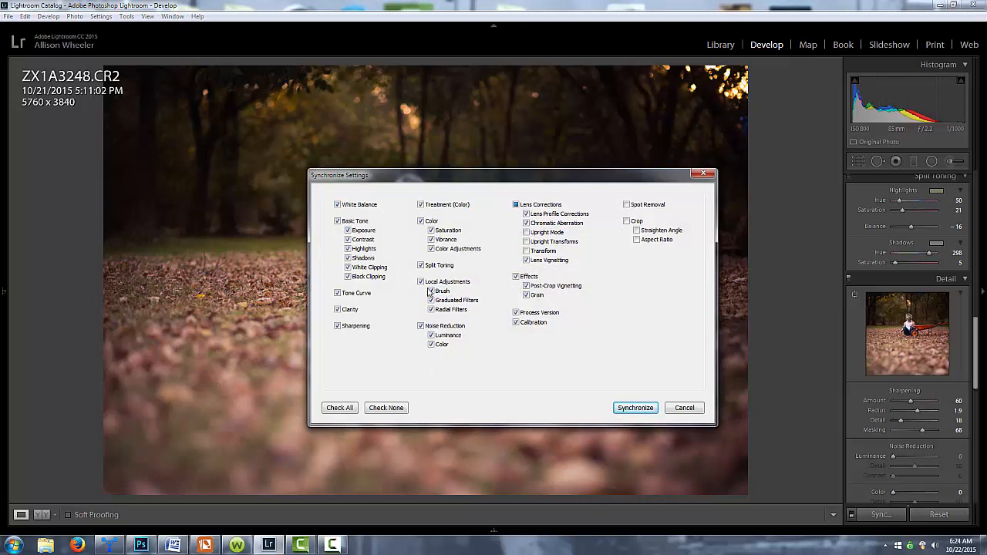
left_click(635, 407)
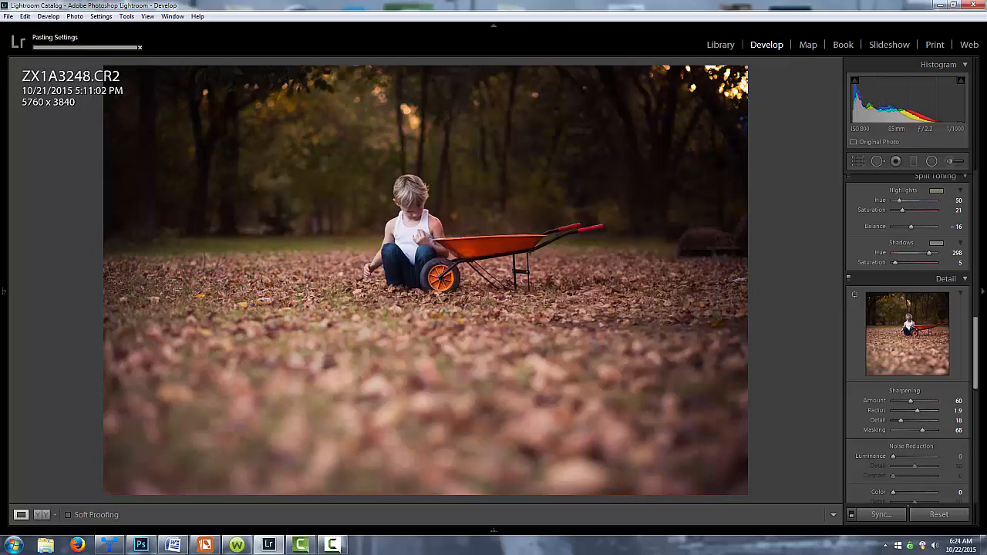